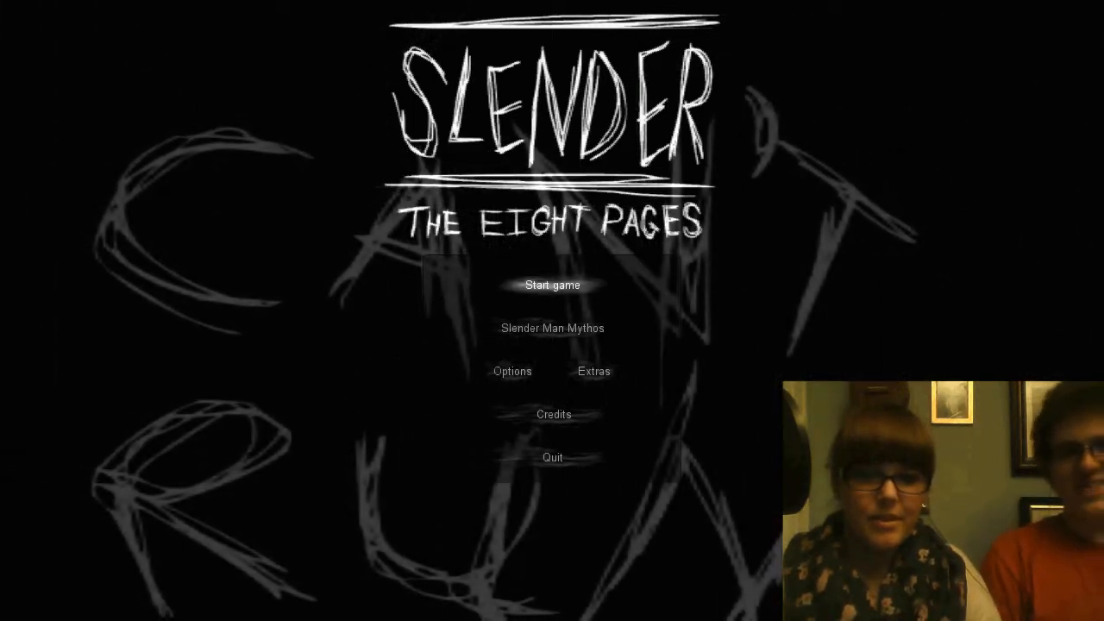
- Click through the 'Pages: 2/8' results screen to reach the title menu
{"action": "left_click", "coordinate": [553, 327]}
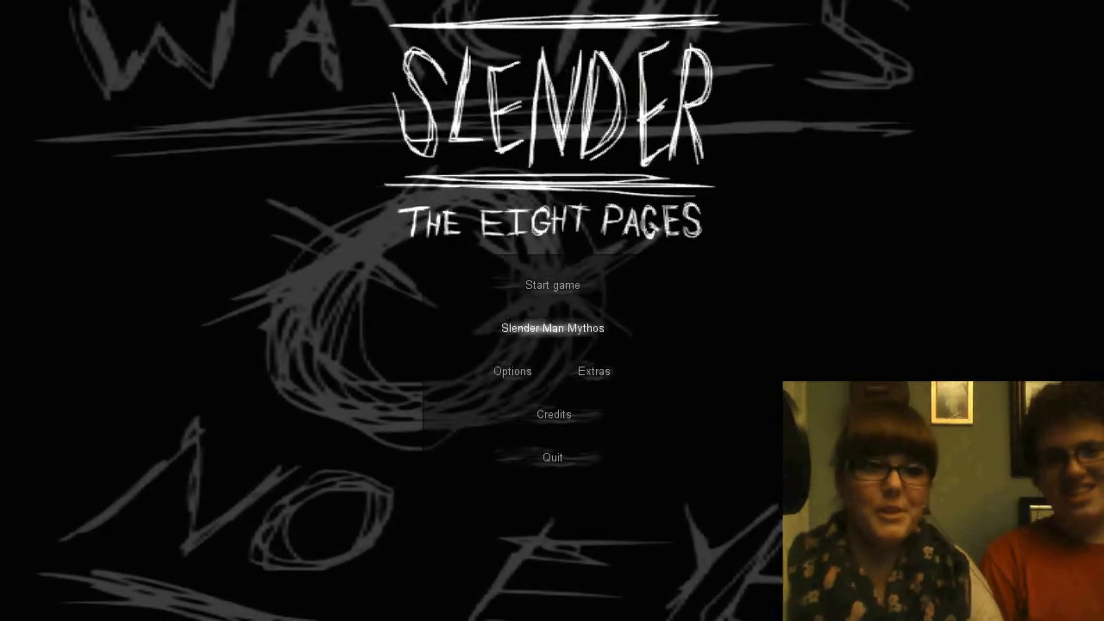
{"action": "left_click", "coordinate": [552, 285]}
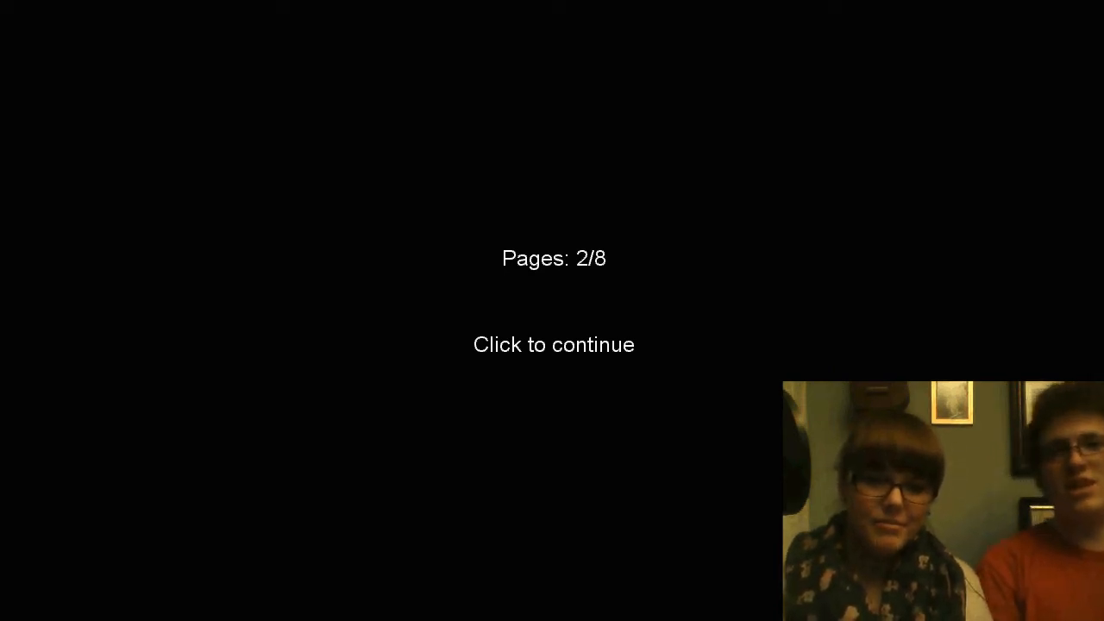
{"action": "left_click", "coordinate": [553, 344]}
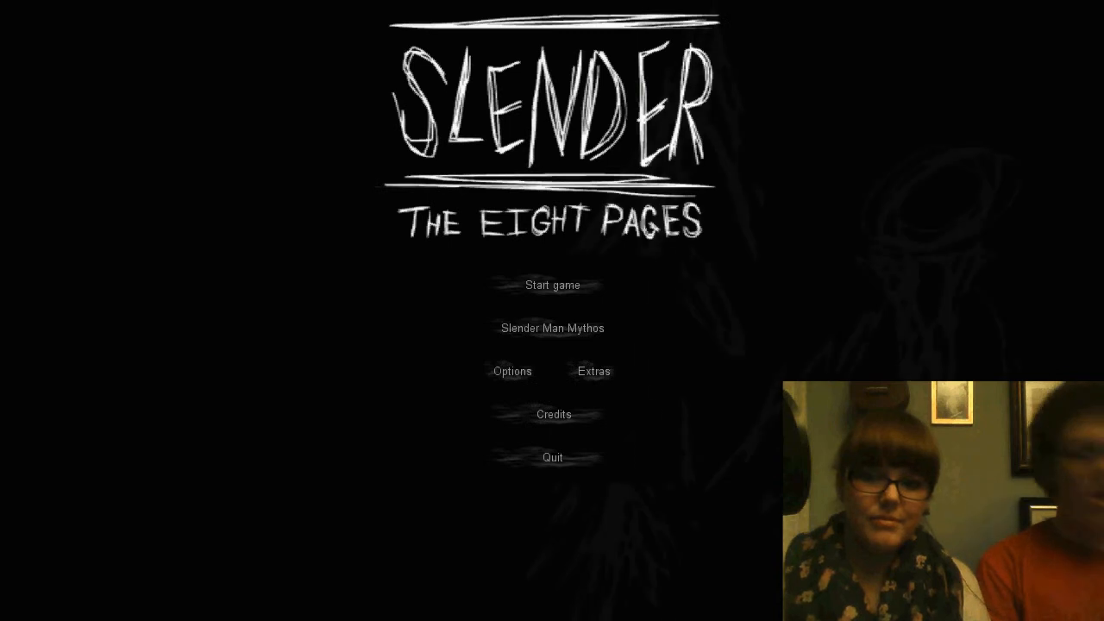